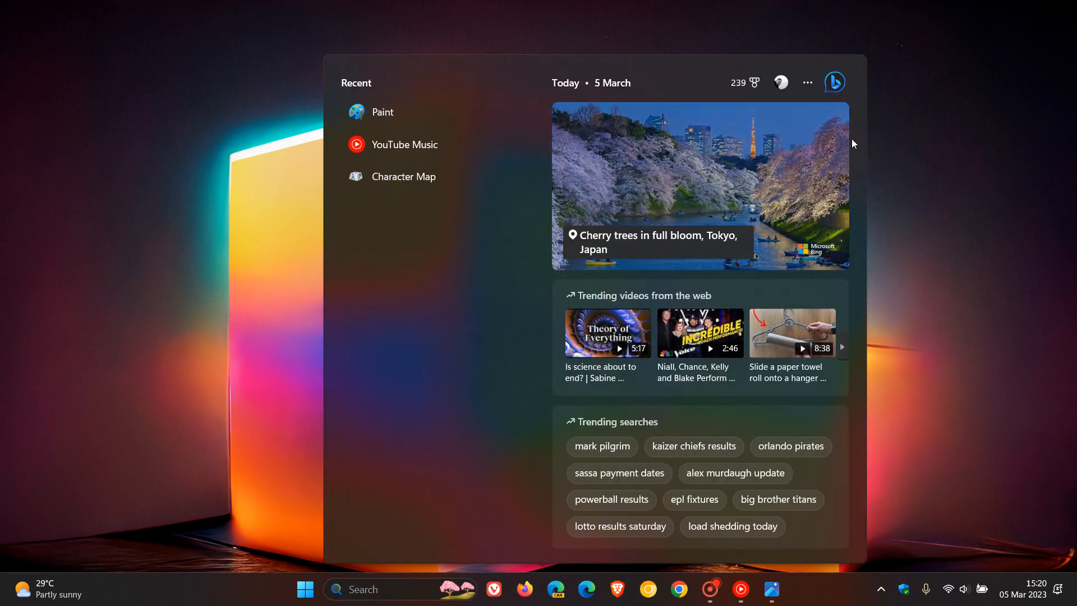
pyautogui.moveTo(835, 81)
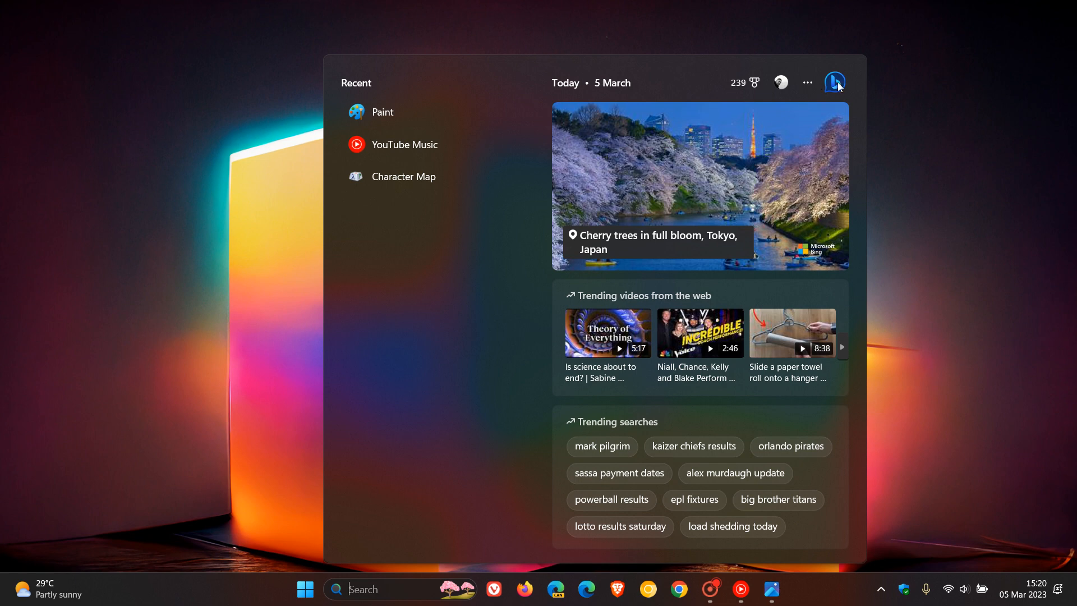
pyautogui.moveTo(835, 85)
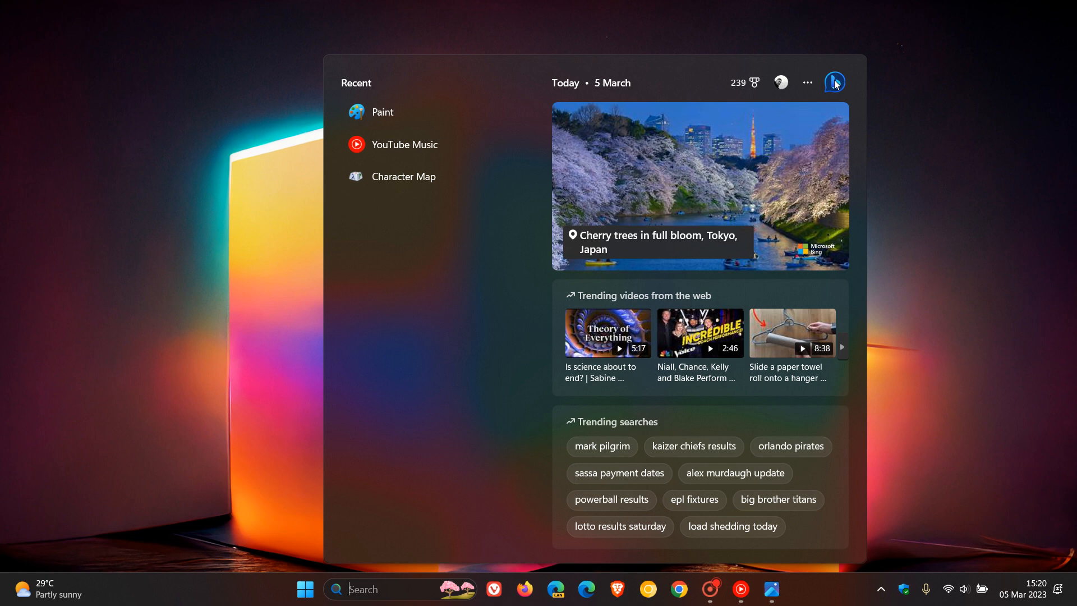
pyautogui.moveTo(835, 82)
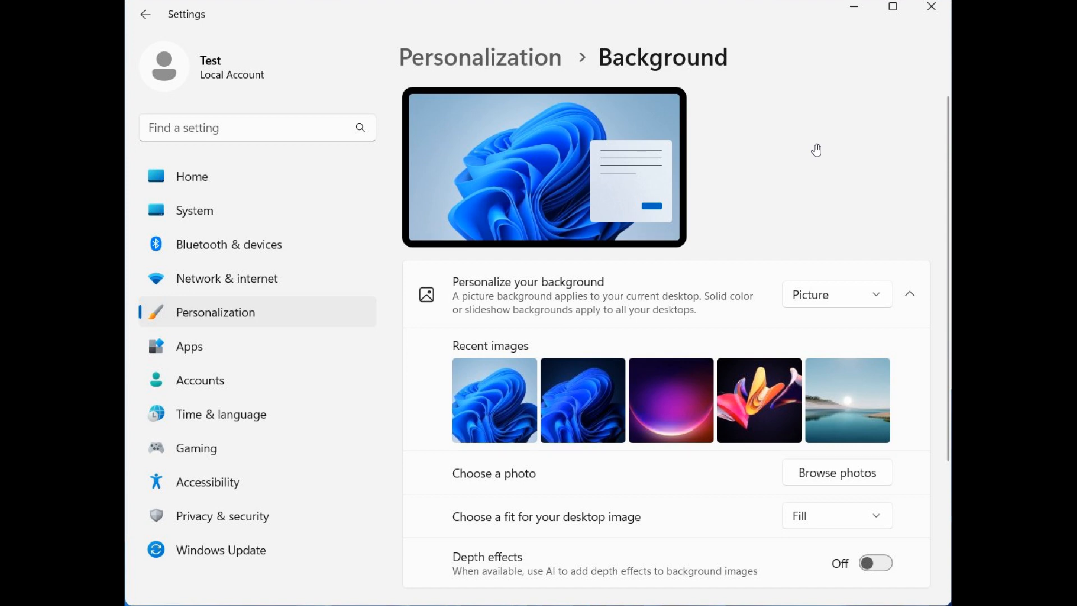
pyautogui.moveTo(748, 405)
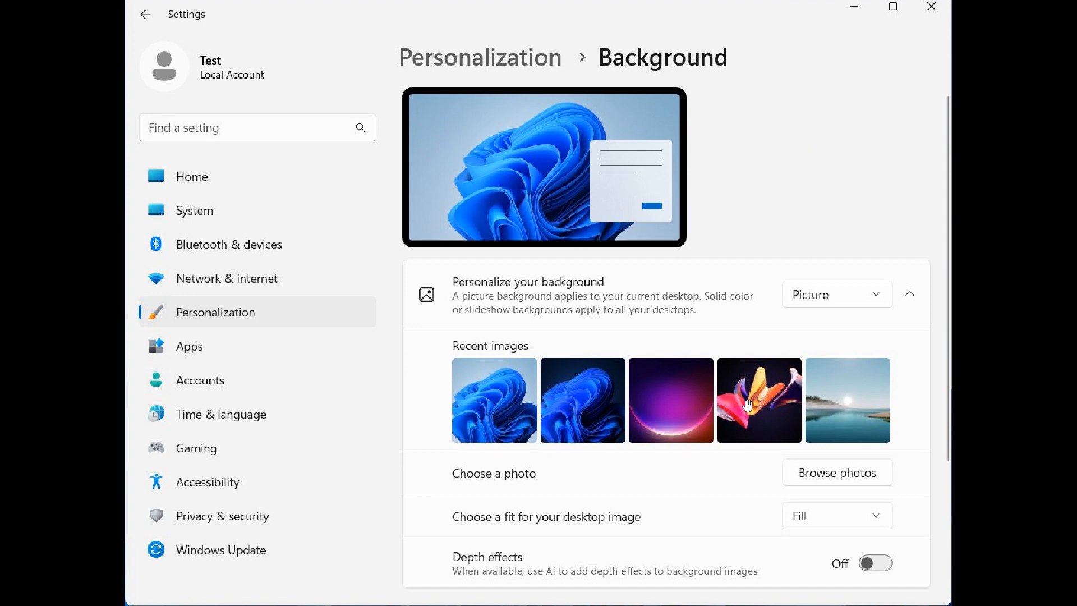
pyautogui.moveTo(750, 556)
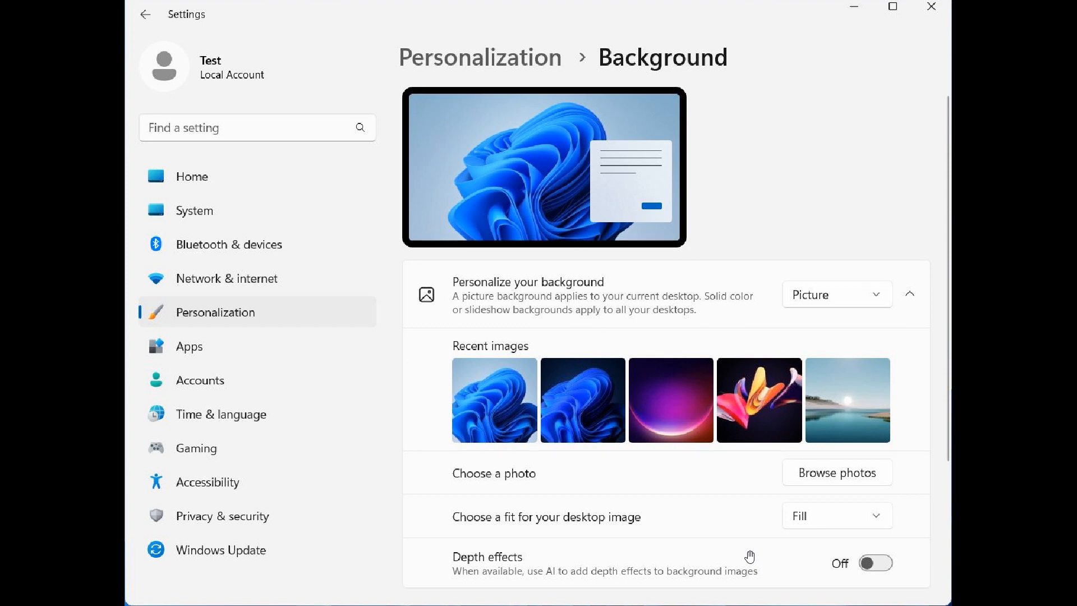
pyautogui.moveTo(611, 549)
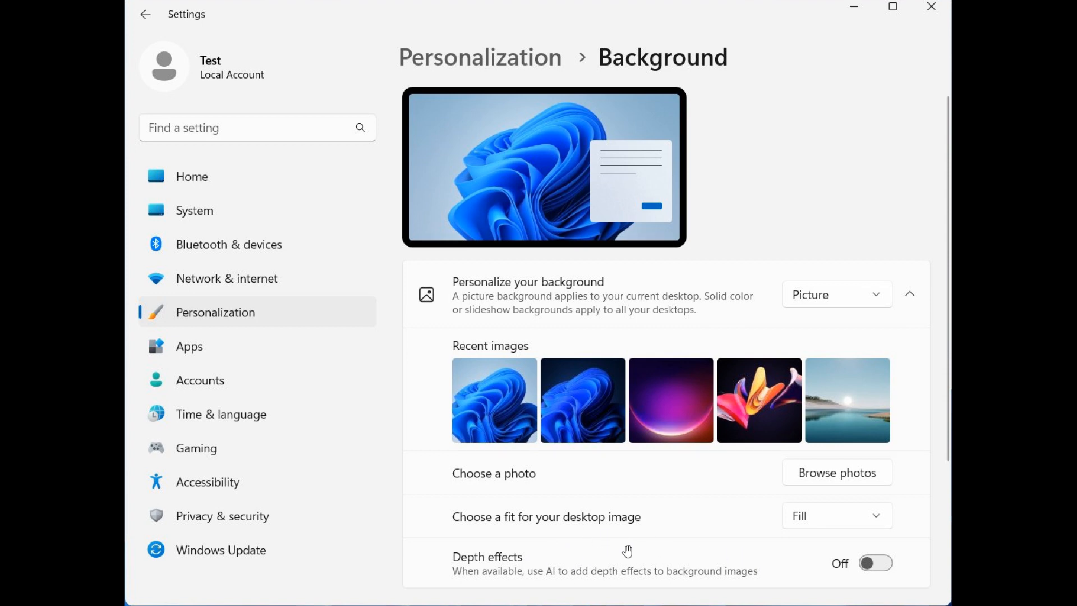
pyautogui.moveTo(838, 571)
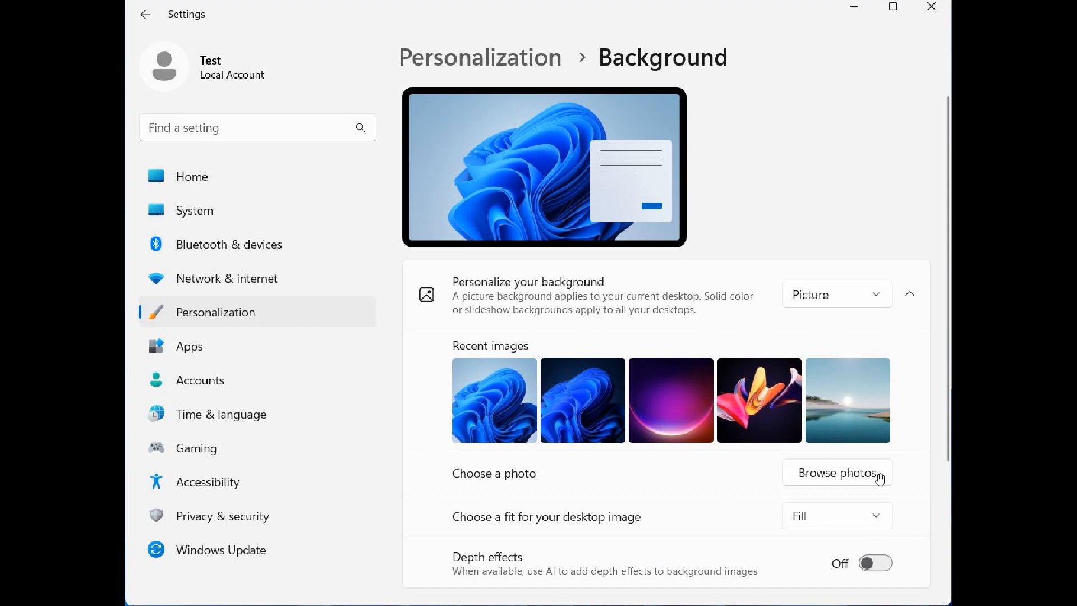
pyautogui.moveTo(785, 164)
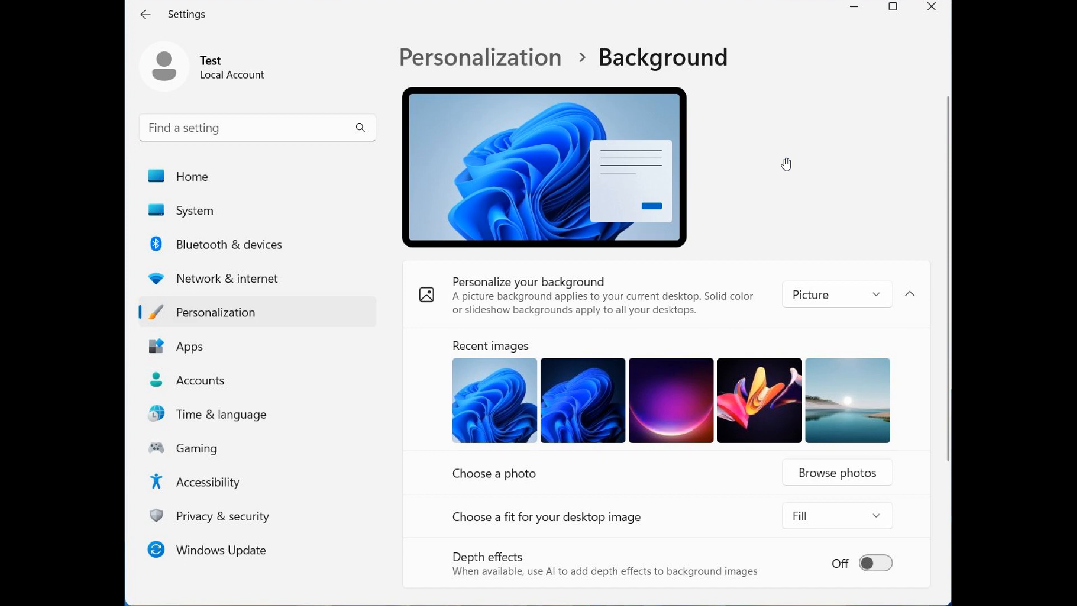
pyautogui.moveTo(774, 589)
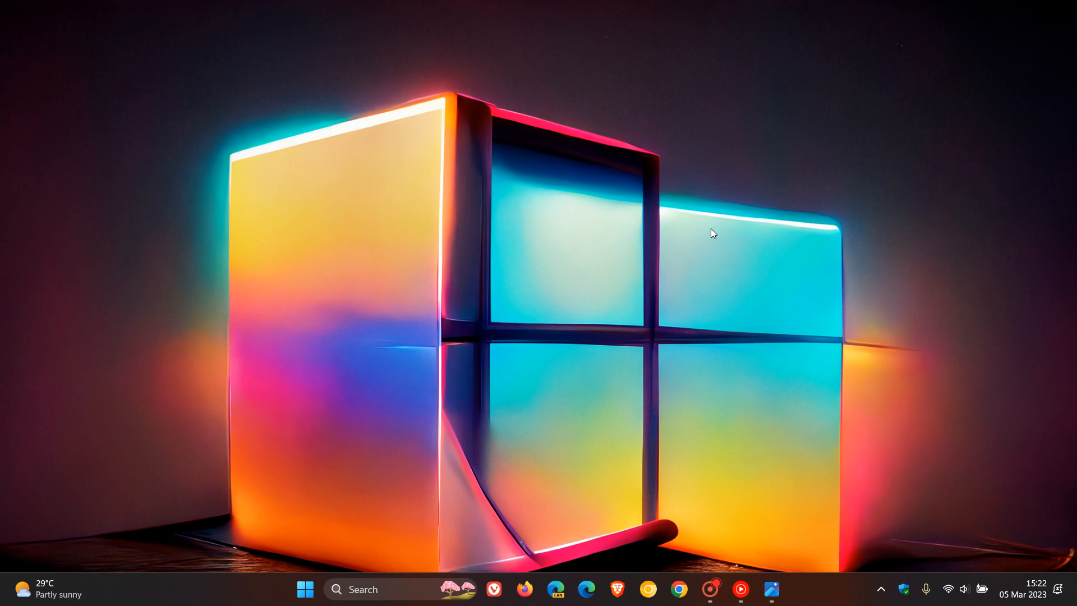
pyautogui.moveTo(588, 242)
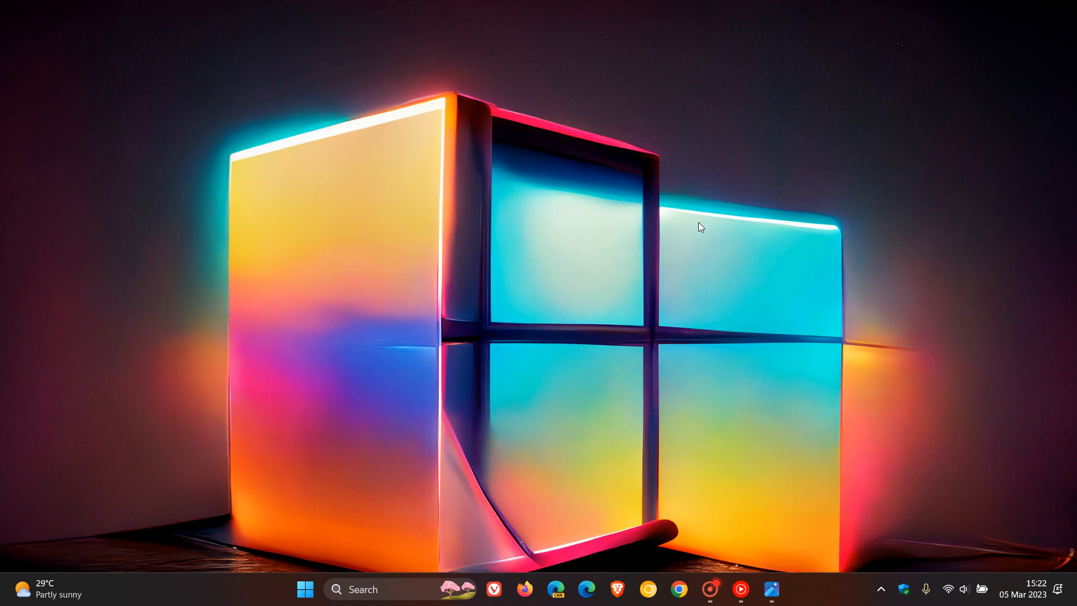
pyautogui.moveTo(502, 142)
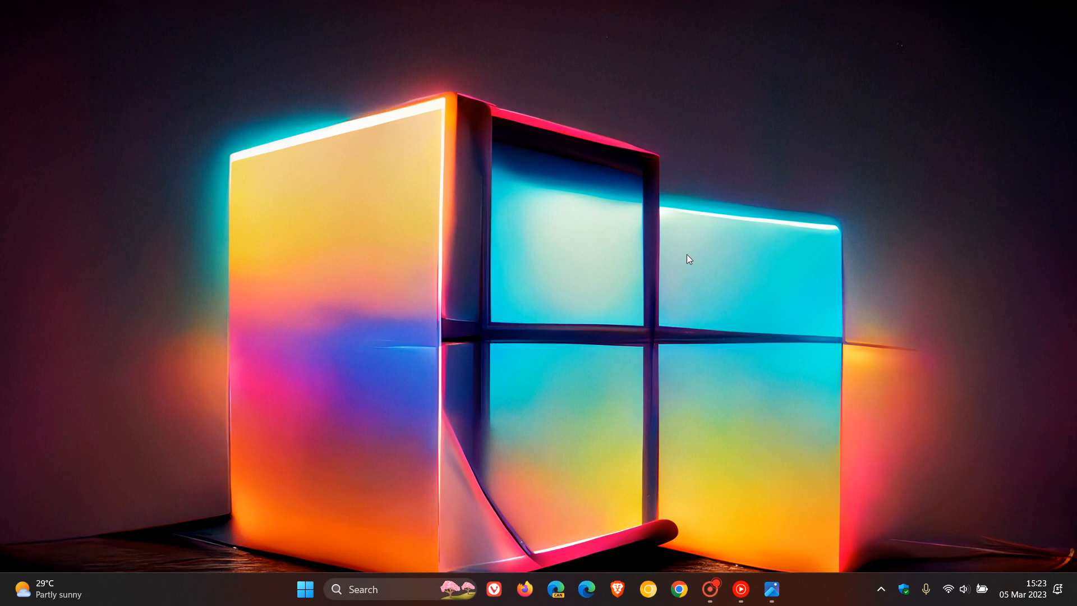
pyautogui.moveTo(698, 256)
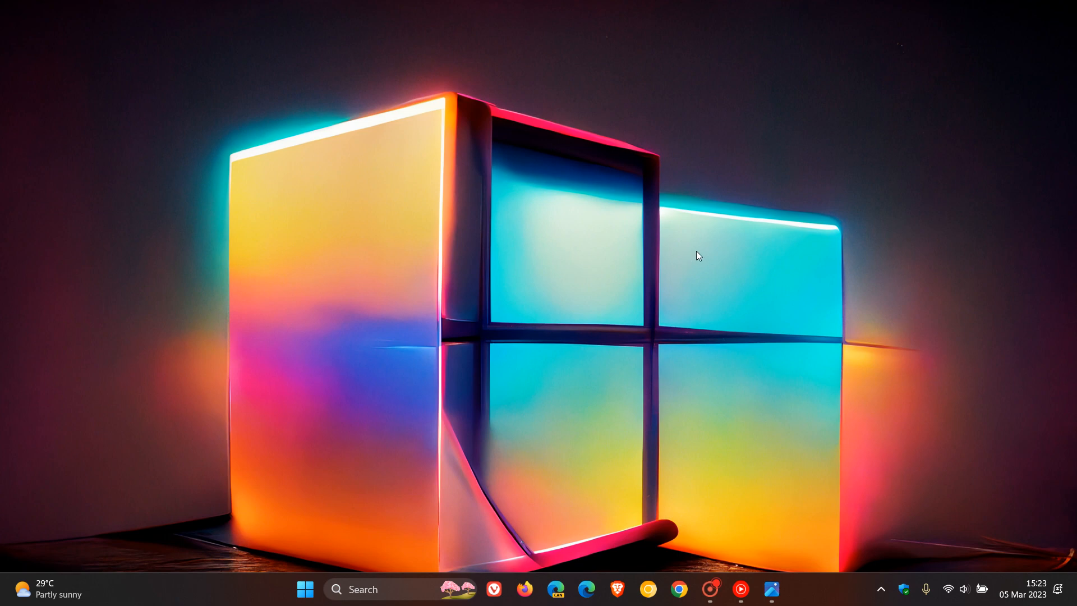
pyautogui.moveTo(737, 252)
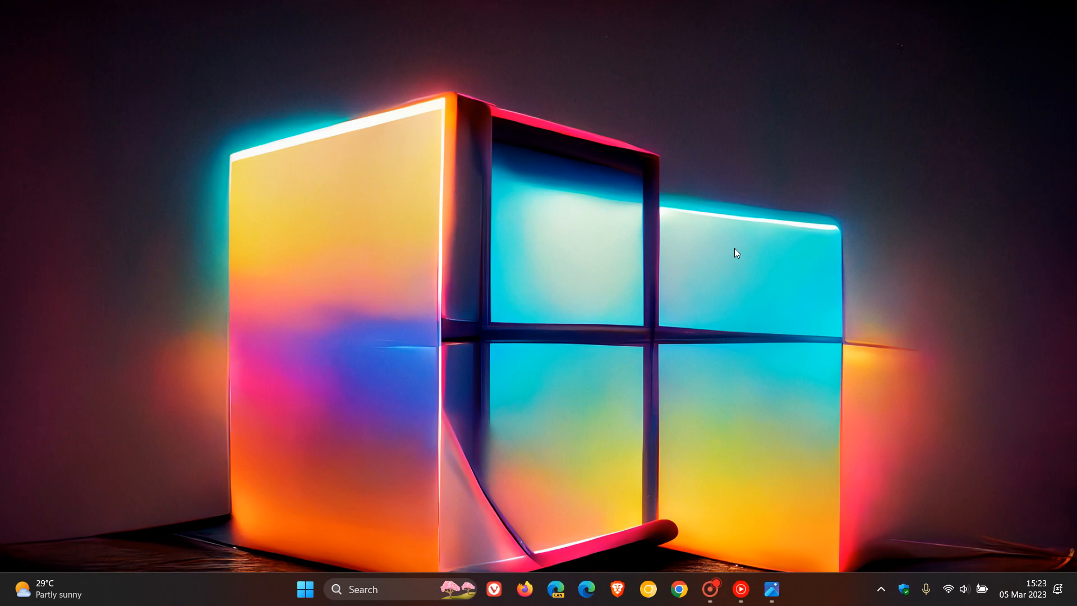
pyautogui.moveTo(694, 156)
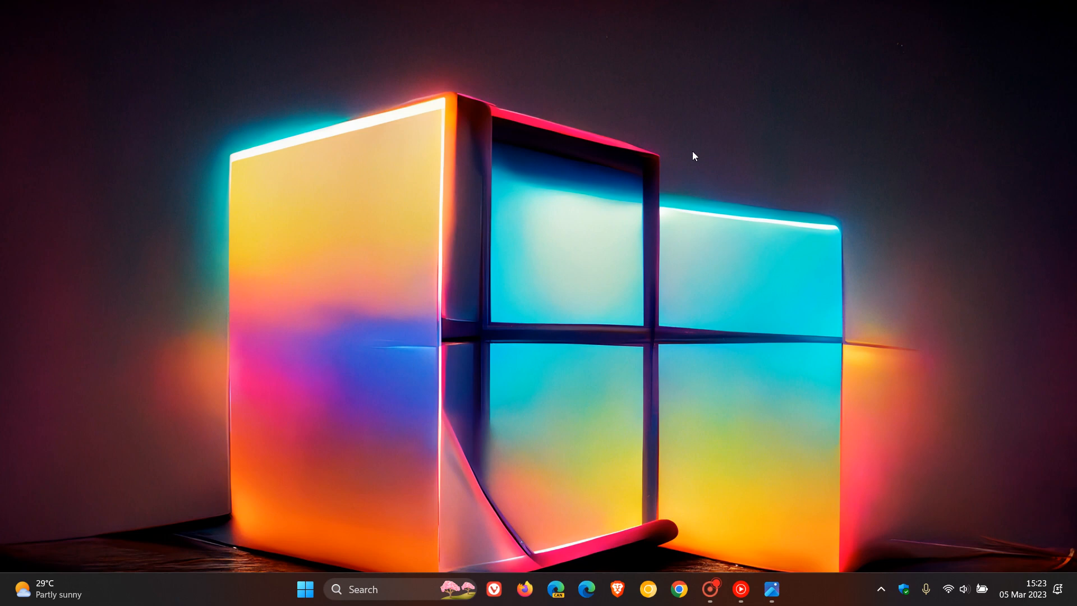
pyautogui.moveTo(777, 264)
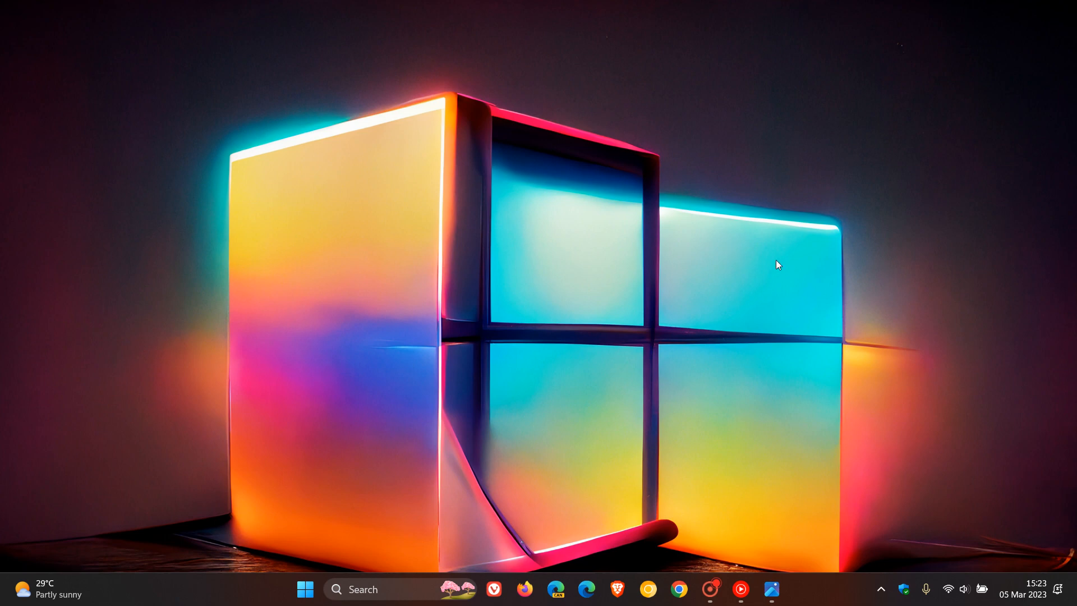